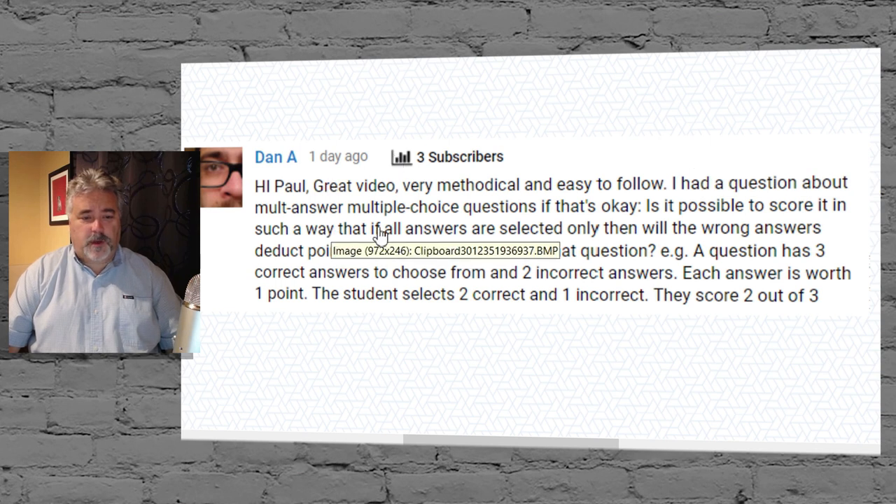
pyautogui.moveTo(626, 405)
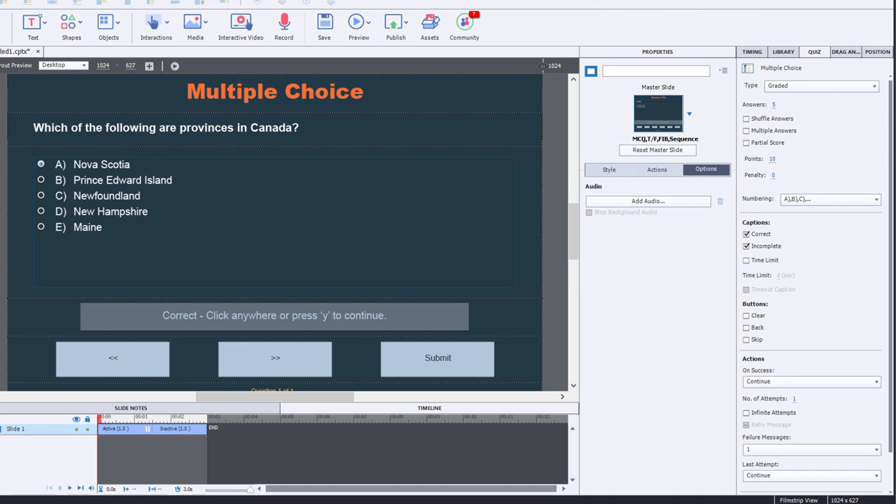
pyautogui.moveTo(48, 153)
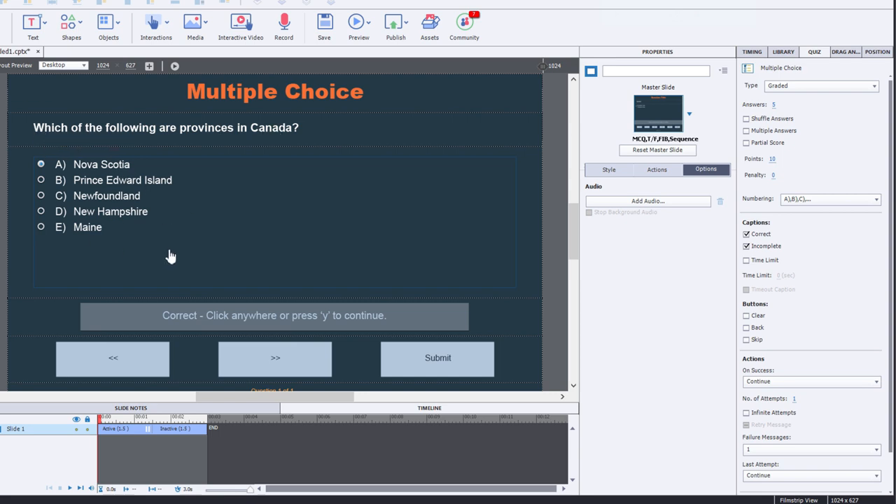
pyautogui.moveTo(461, 288)
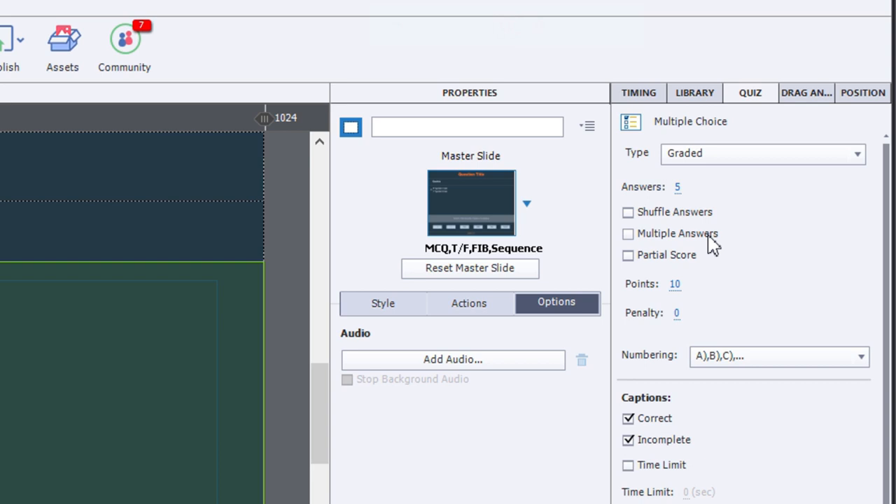
# Enable Multiple Answers and mark Prince Edward Island among the correct answers.
pyautogui.click(627, 233)
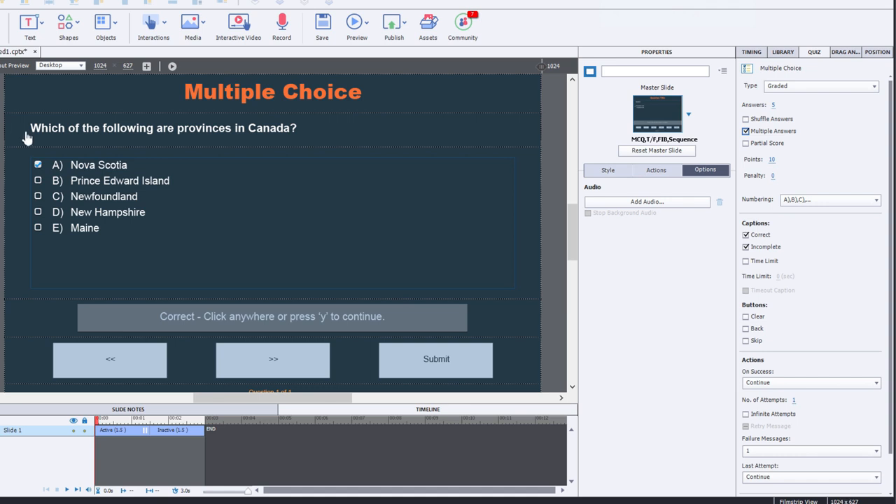
pyautogui.moveTo(107, 168)
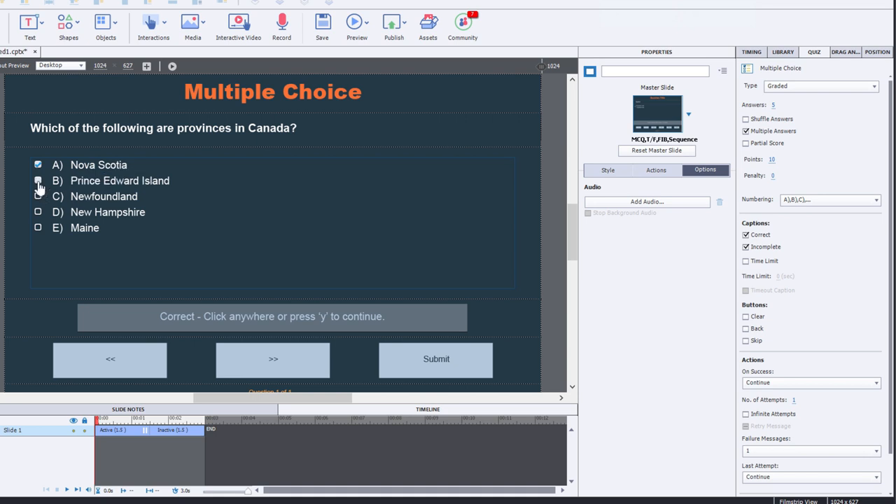
pyautogui.click(119, 181)
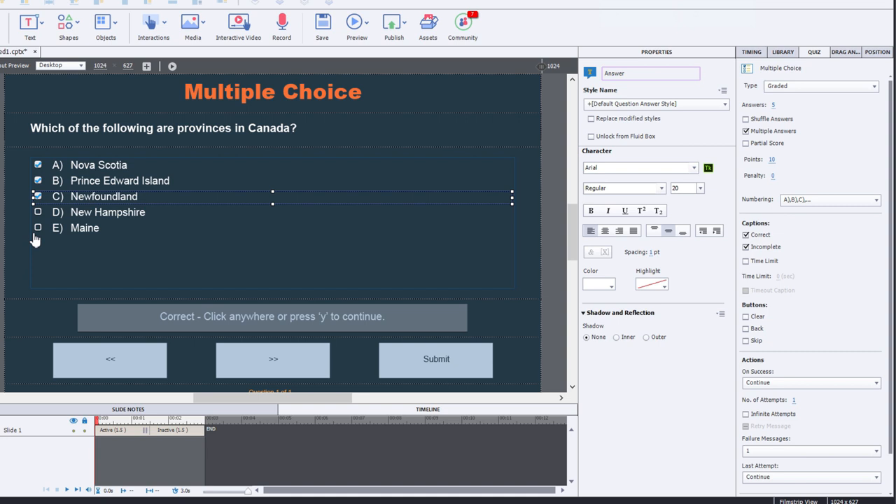
pyautogui.moveTo(89, 217)
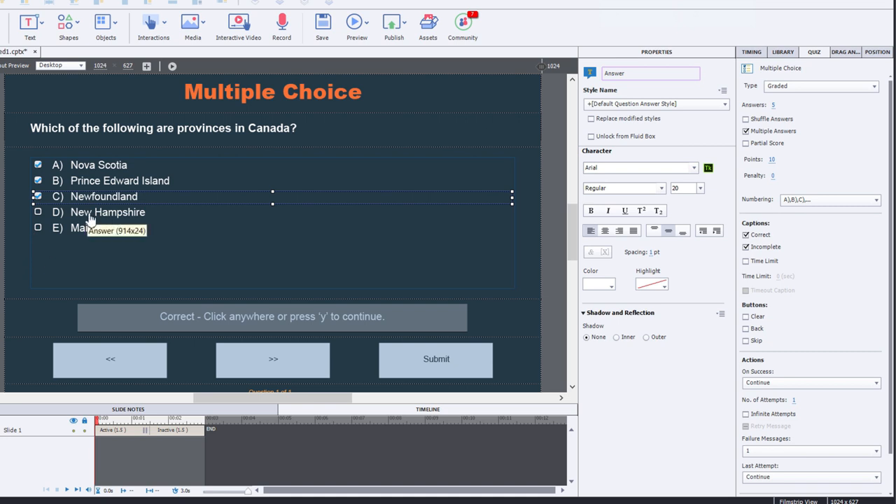
pyautogui.moveTo(83, 236)
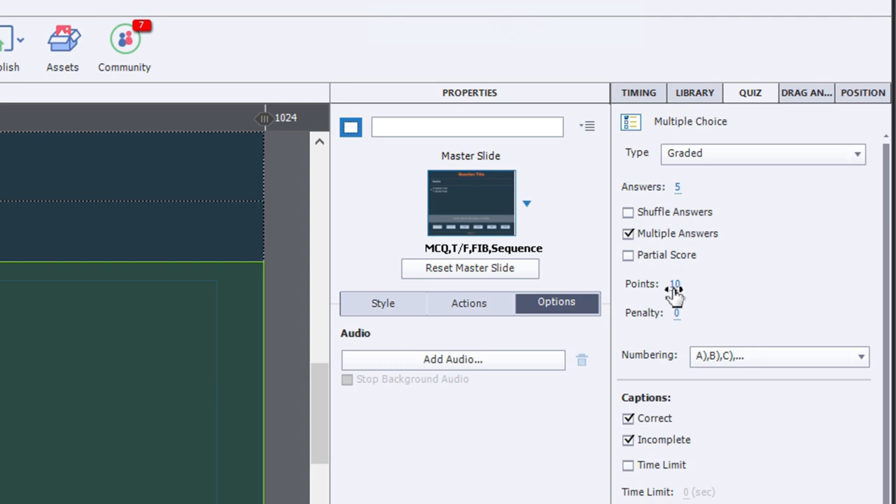
pyautogui.moveTo(689, 287)
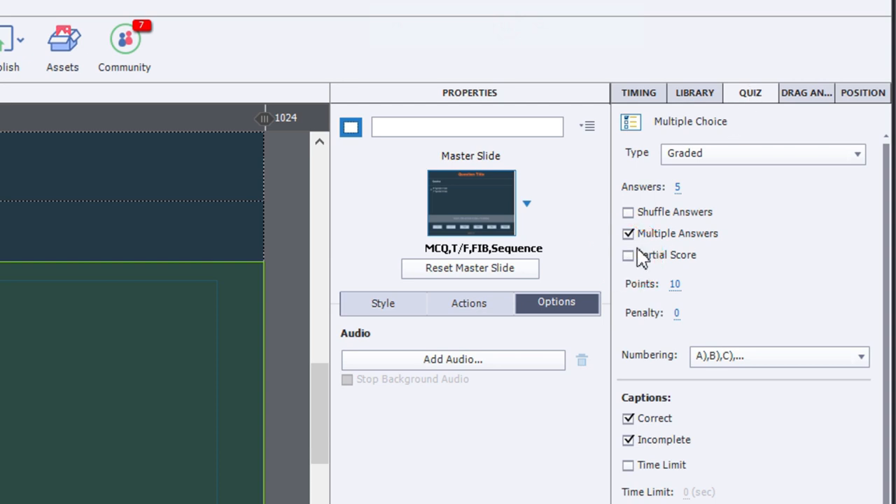
# Check Partial Score for the Canada provinces question.
pyautogui.click(628, 255)
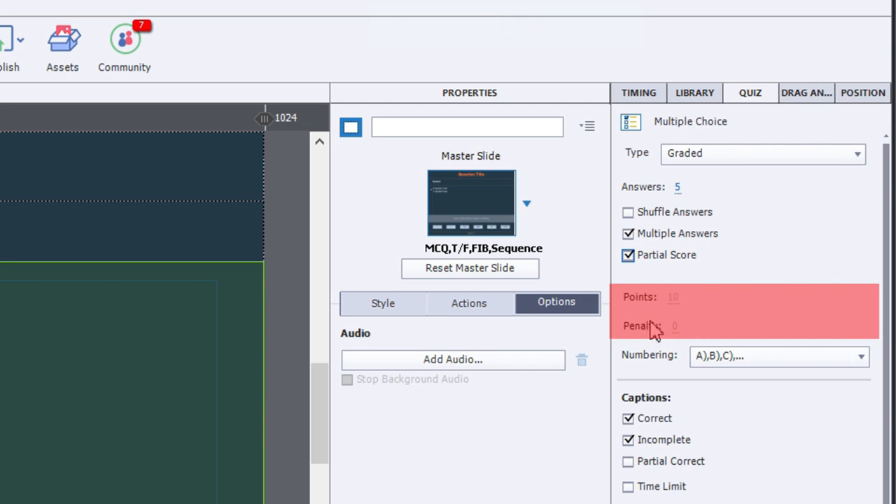
pyautogui.moveTo(692, 312)
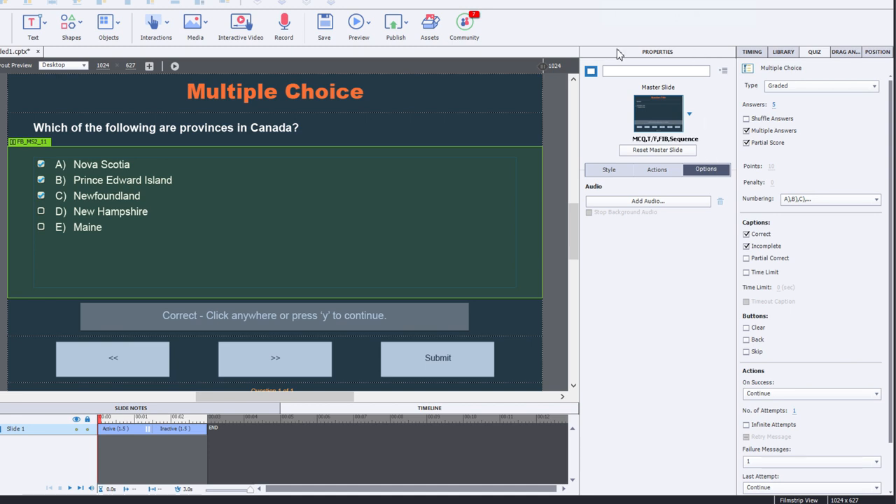
pyautogui.moveTo(579, 114)
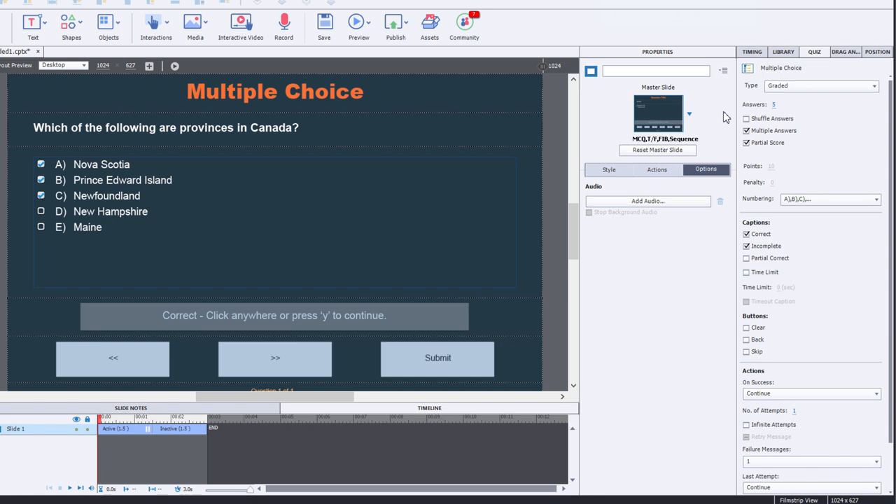
pyautogui.moveTo(833, 177)
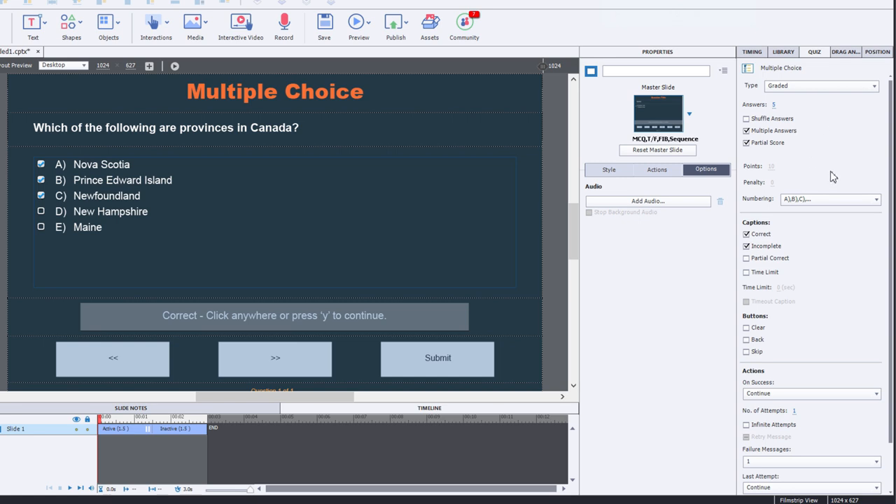
pyautogui.moveTo(539, 309)
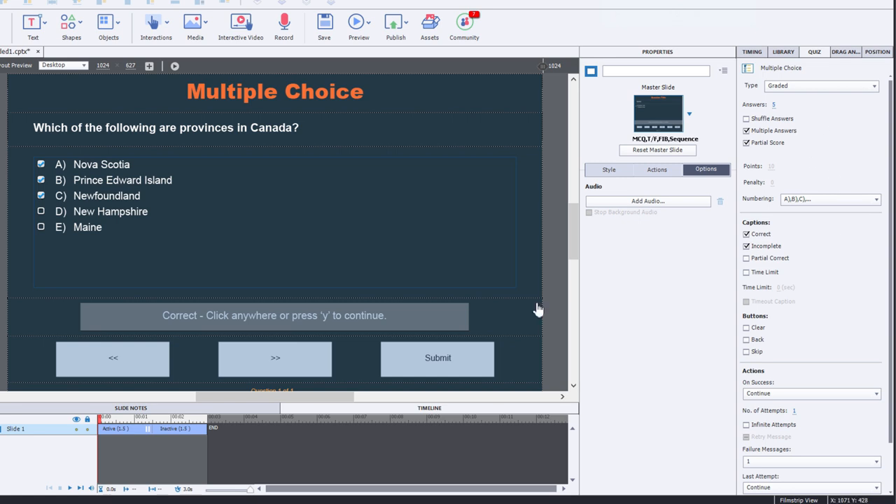
# Select a correct answer and set its Points value to 1.
pyautogui.click(275, 224)
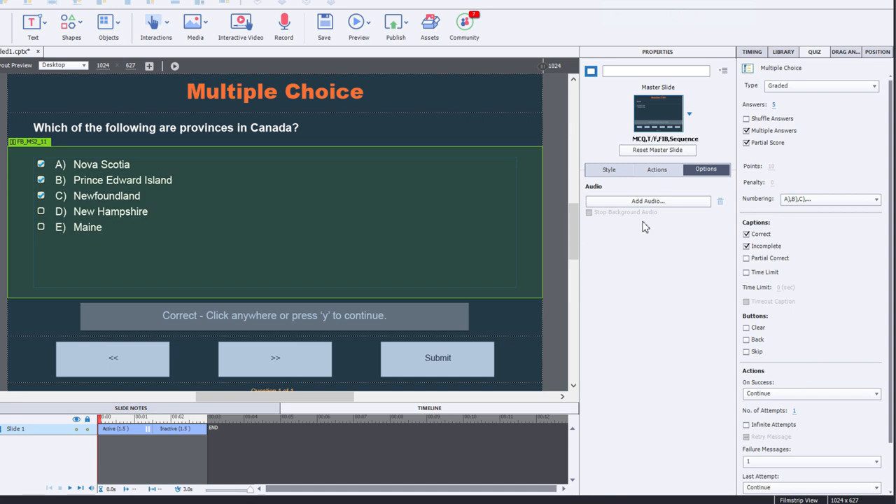
pyautogui.moveTo(123, 168)
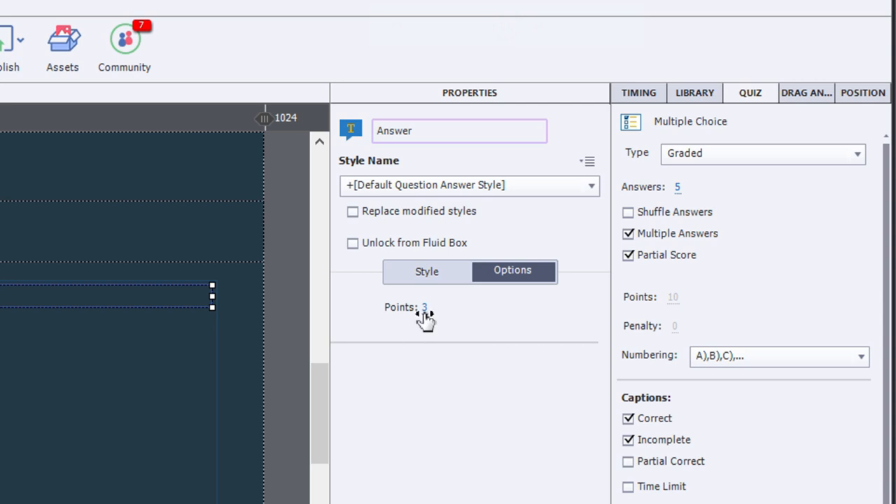
pyautogui.click(425, 308)
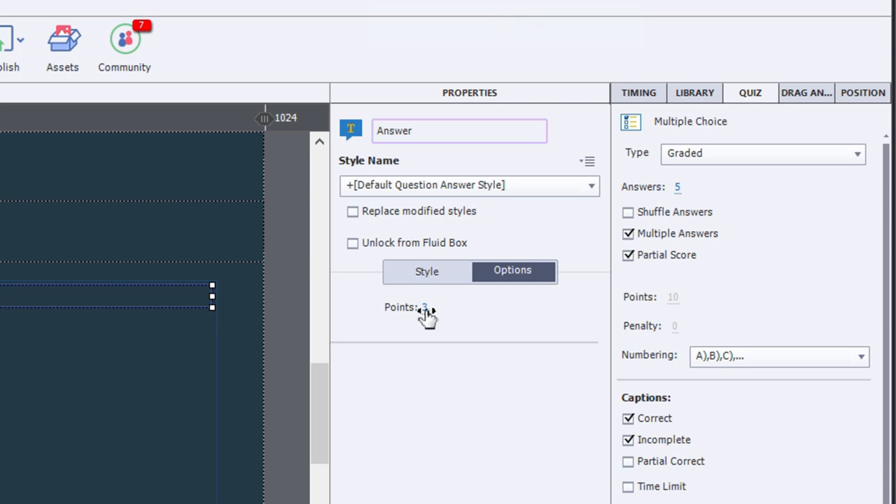
pyautogui.click(425, 306)
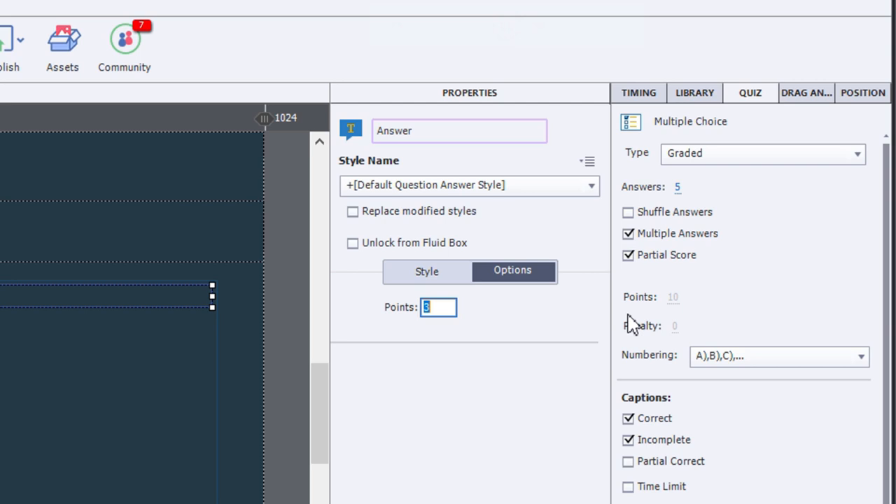
pyautogui.write('1')
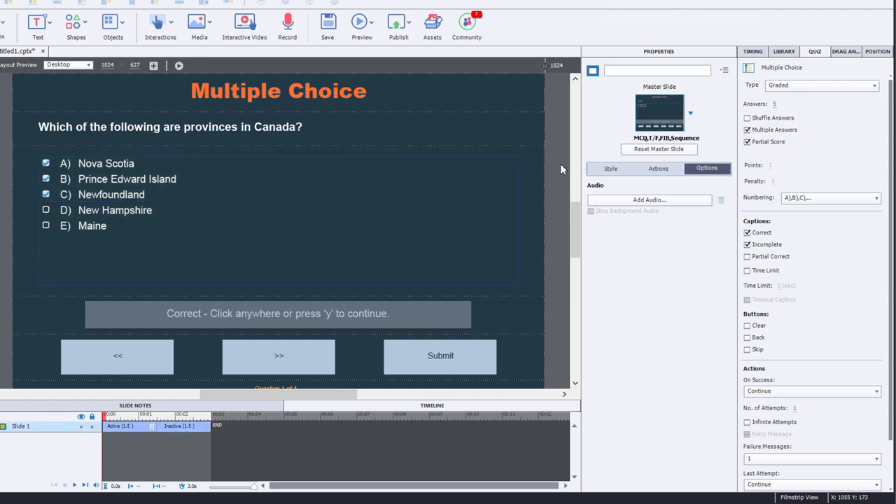
pyautogui.moveTo(136, 203)
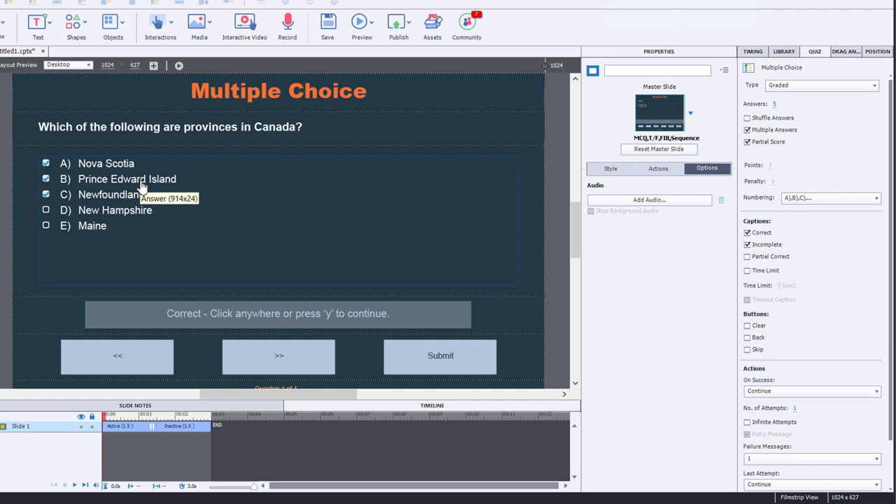
pyautogui.moveTo(108, 219)
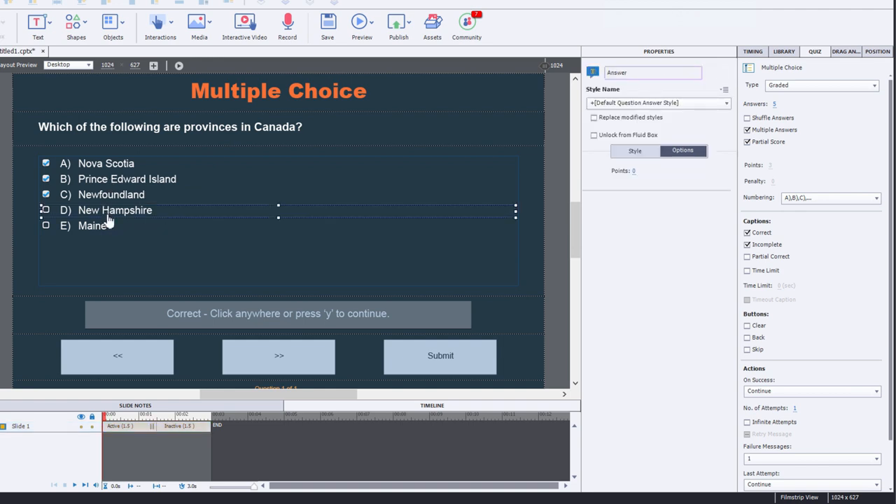
pyautogui.moveTo(146, 225)
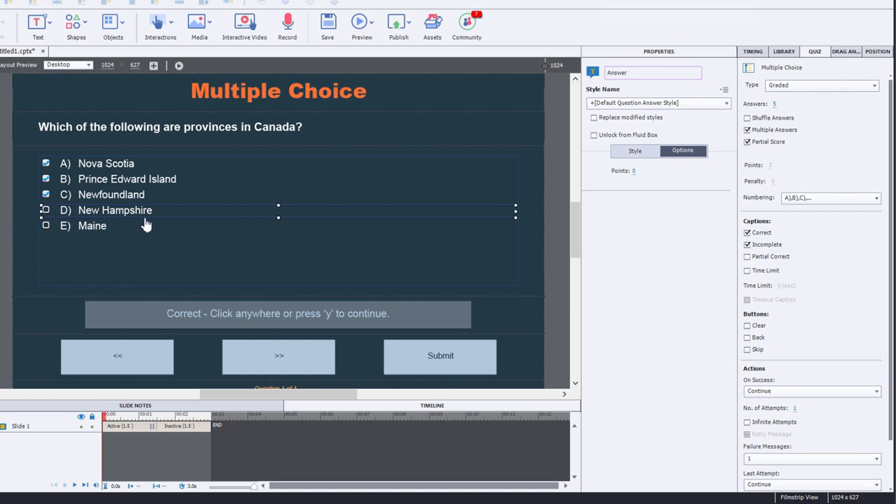
pyautogui.moveTo(98, 225)
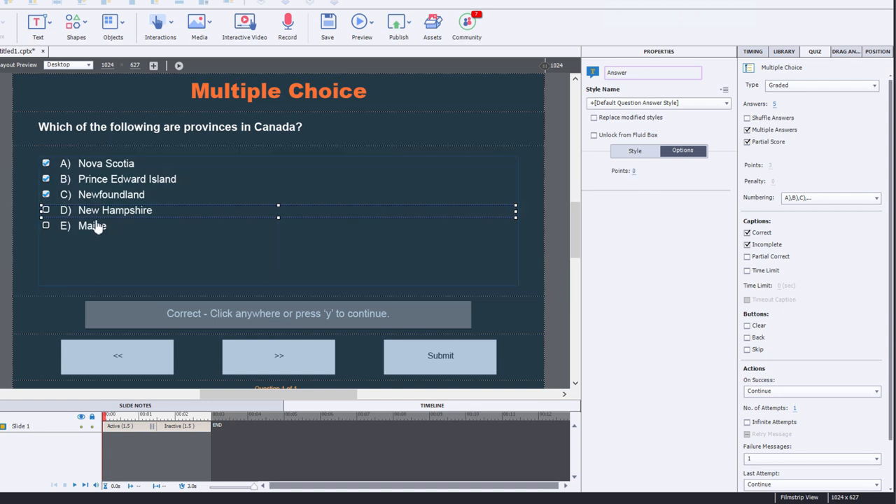
pyautogui.moveTo(217, 229)
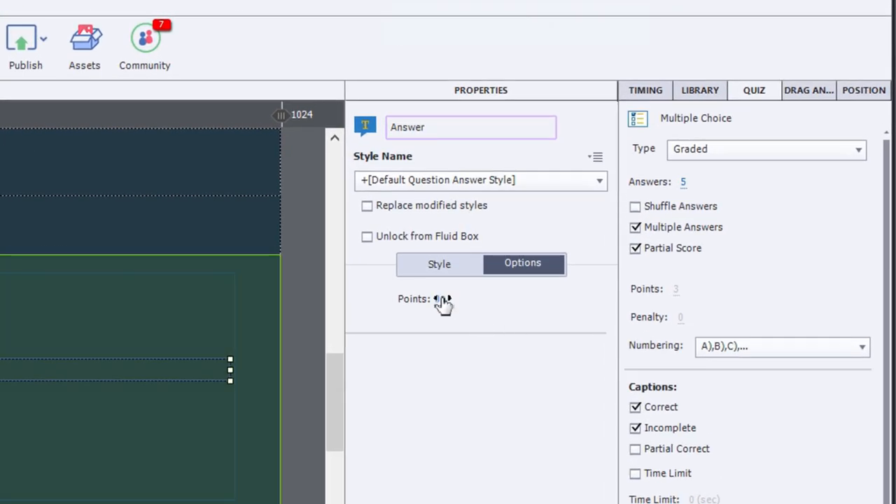
# Enter a penalty point value for New Hampshire's Points field.
pyautogui.click(441, 299)
pyautogui.write('-')
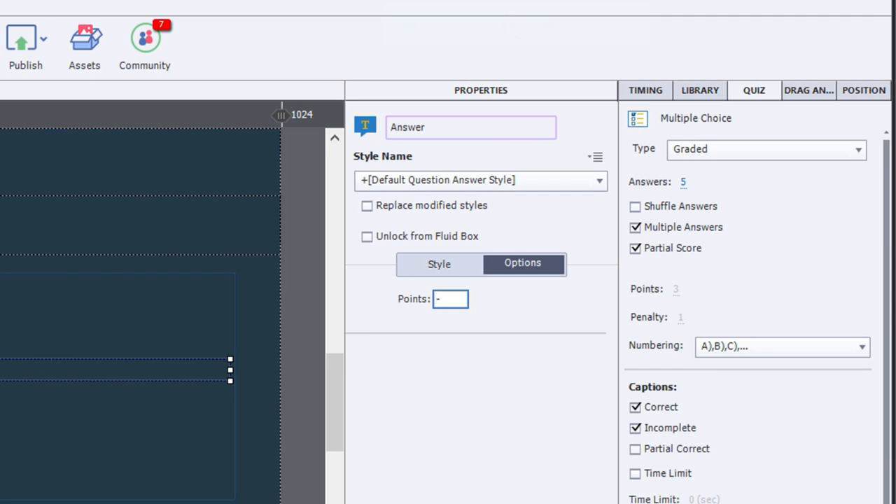
pyautogui.write('1')
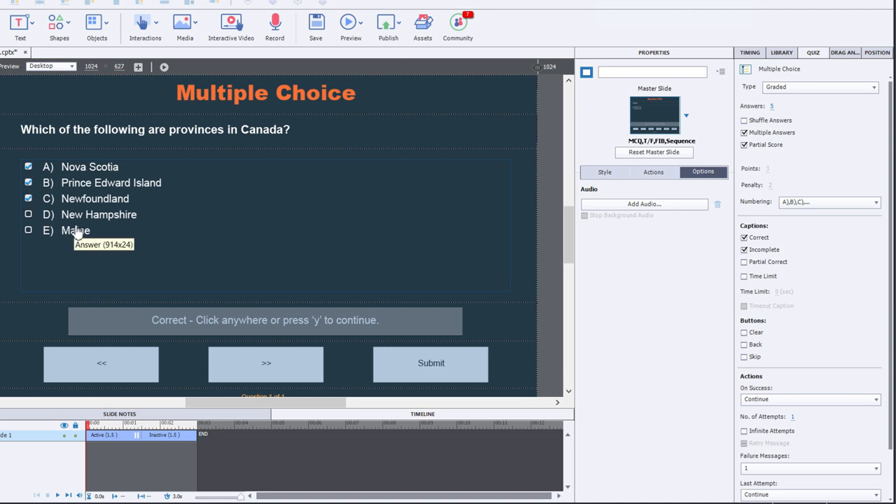
pyautogui.moveTo(86, 203)
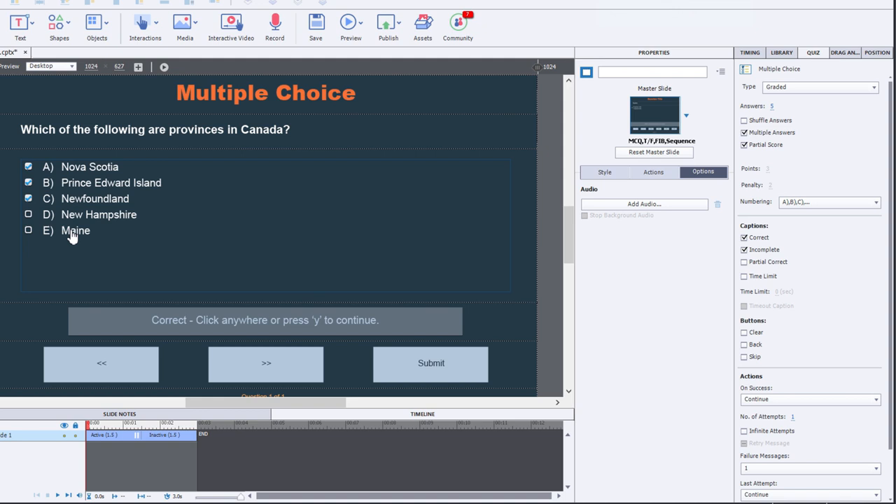
pyautogui.moveTo(124, 194)
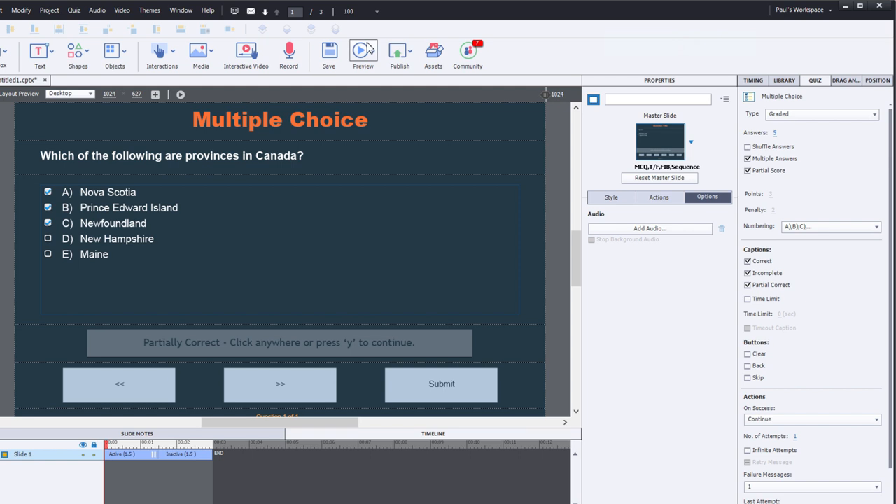
# Preview the project, submit only Maine and New Hampshire, and view the quiz results.
pyautogui.click(363, 52)
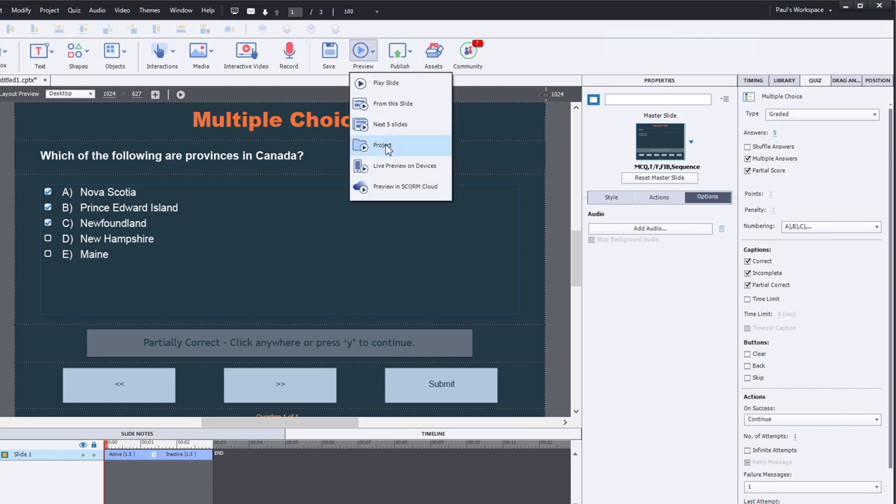
pyautogui.click(383, 146)
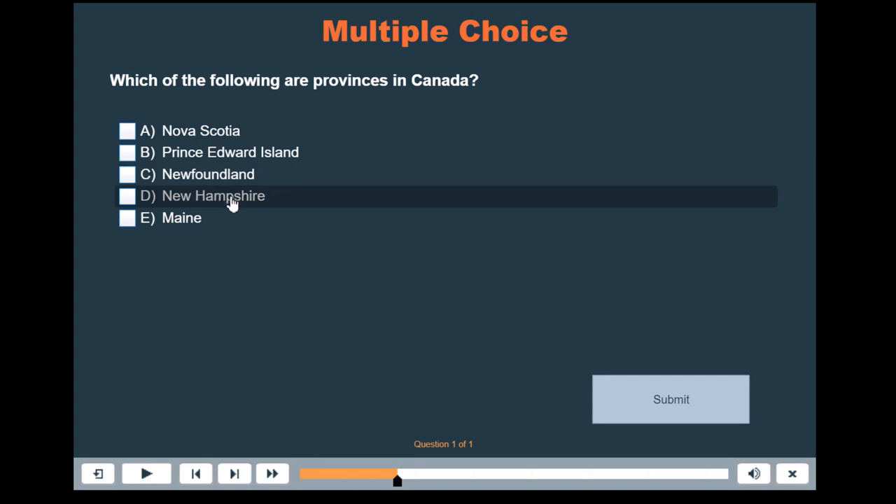
pyautogui.click(126, 218)
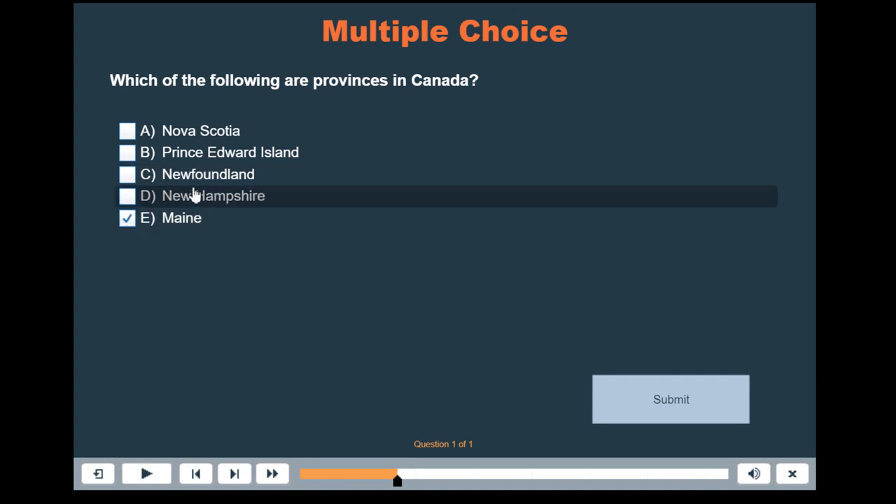
pyautogui.click(127, 196)
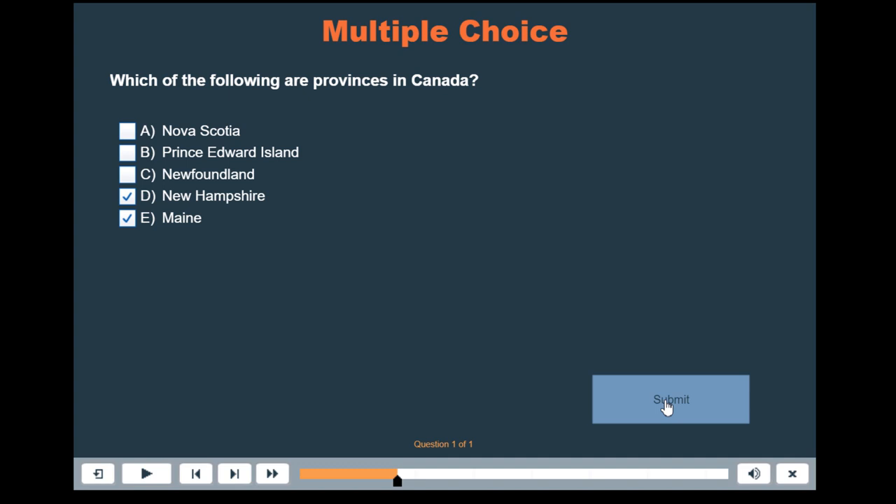
pyautogui.click(670, 399)
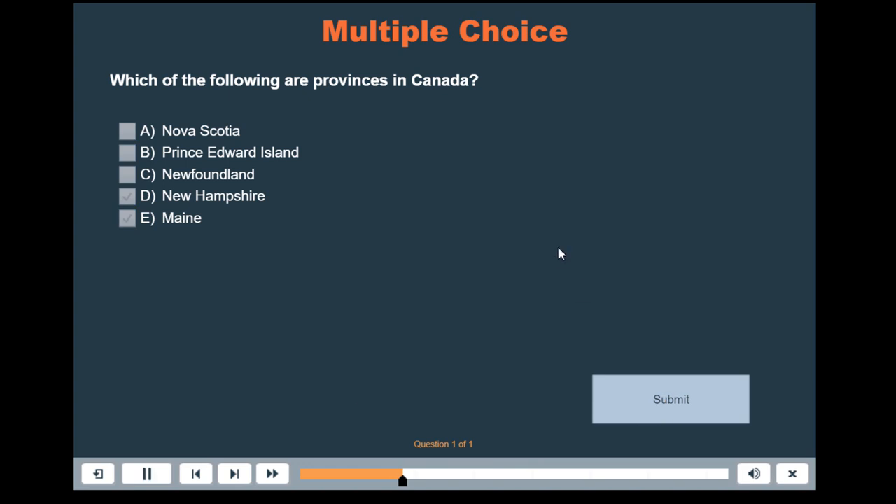
pyautogui.click(670, 399)
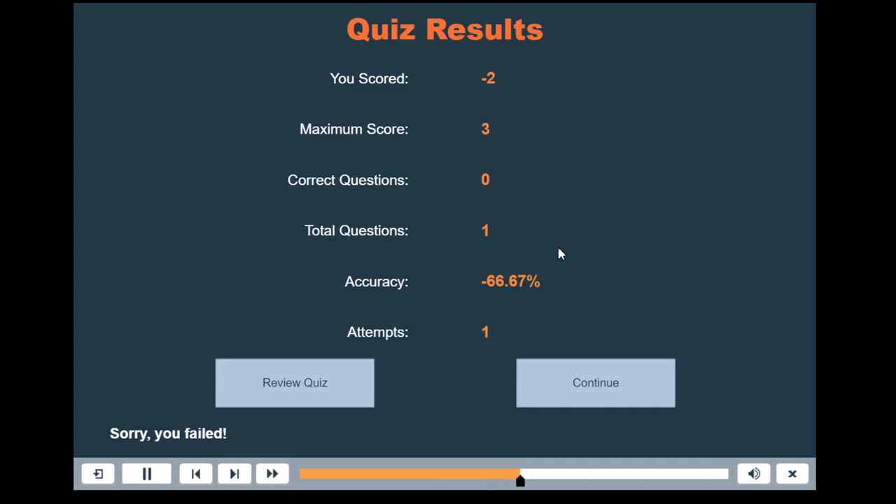
pyautogui.click(146, 473)
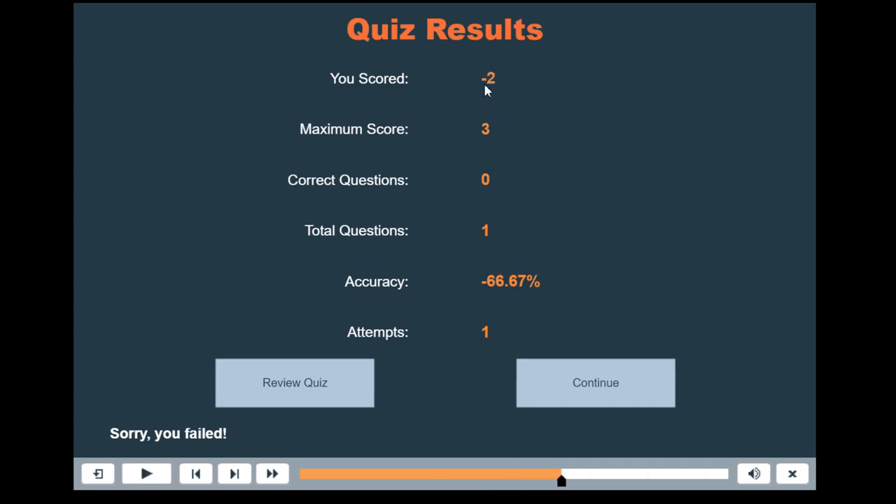
pyautogui.moveTo(506, 90)
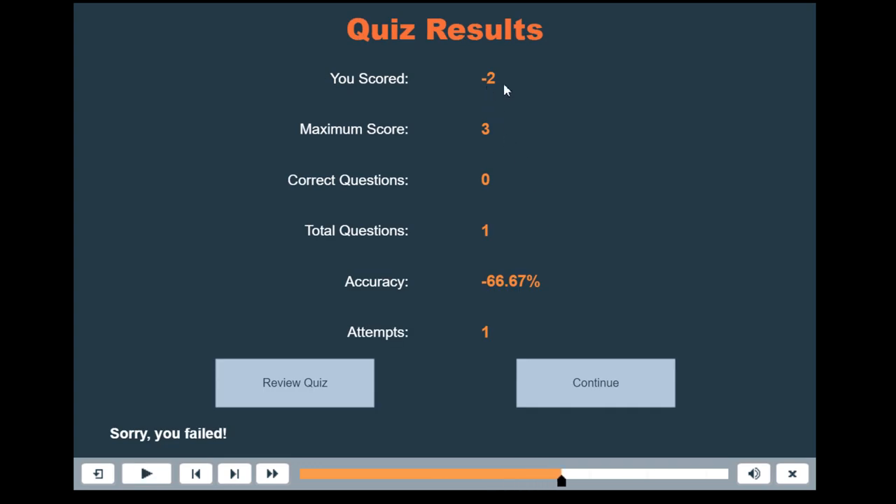
pyautogui.moveTo(480, 305)
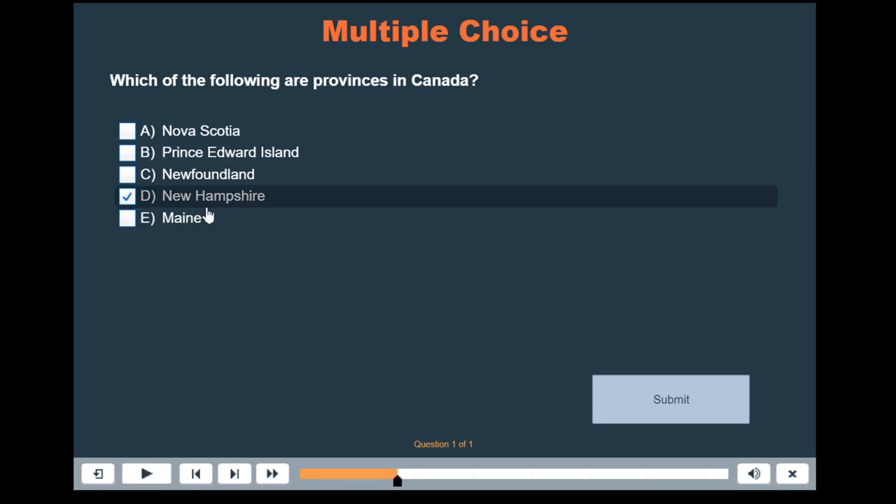
pyautogui.moveTo(250, 186)
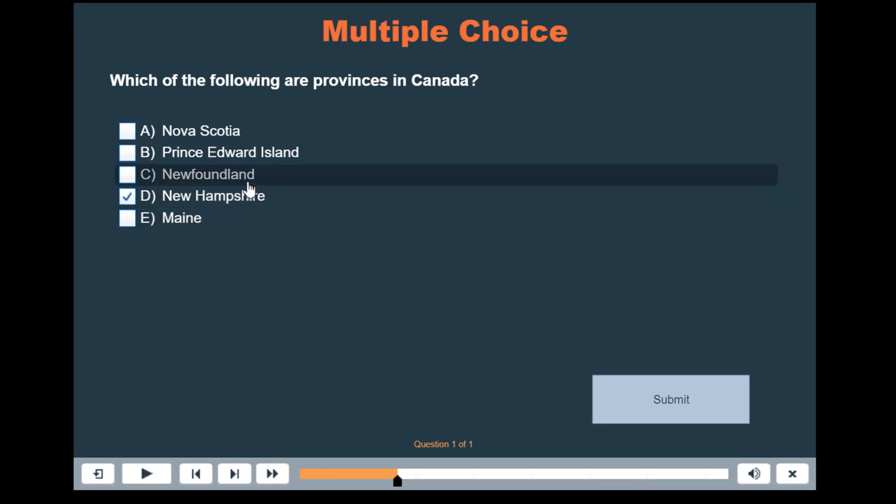
# Submit New Hampshire with Newfoundland and dismiss the Partially Correct feedback.
pyautogui.click(127, 175)
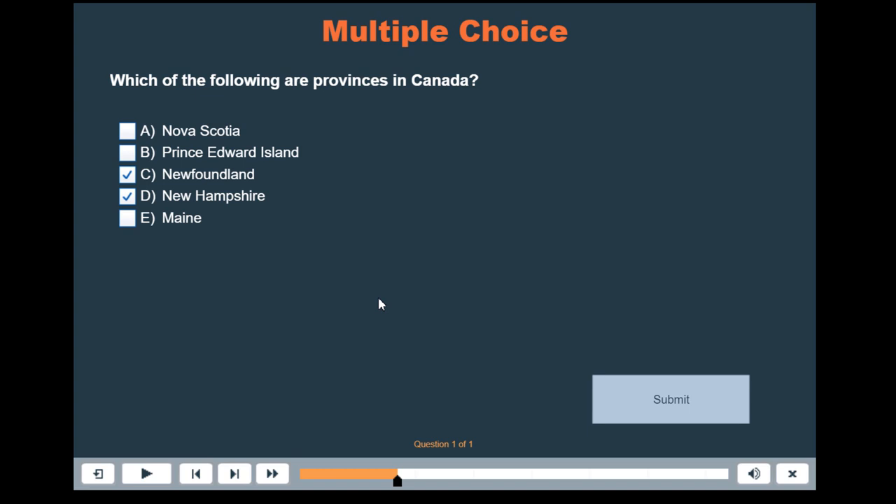
pyautogui.click(670, 399)
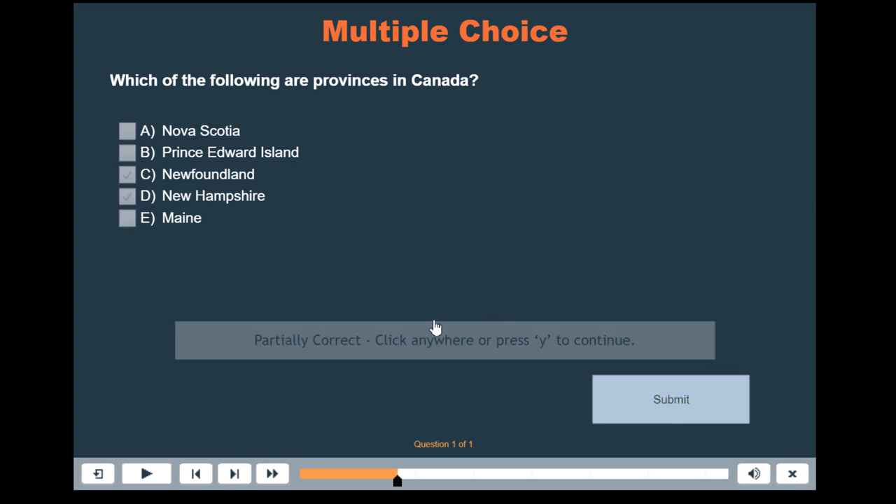
pyautogui.moveTo(492, 354)
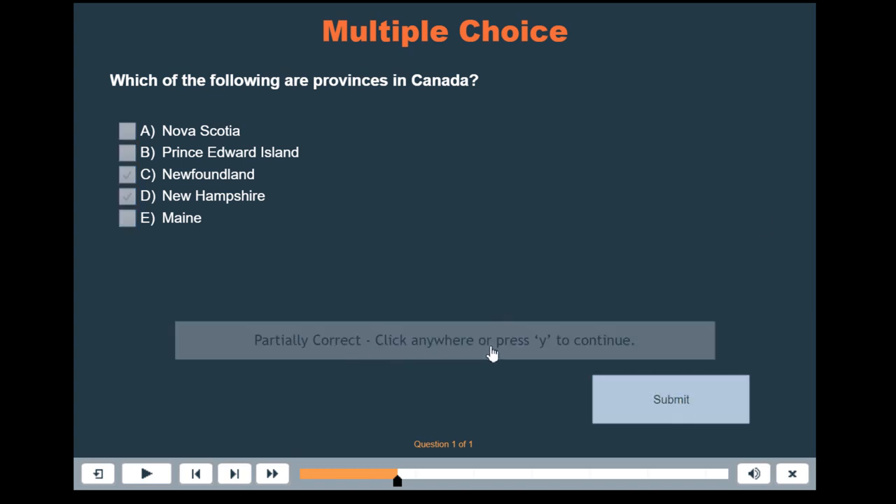
pyautogui.moveTo(488, 225)
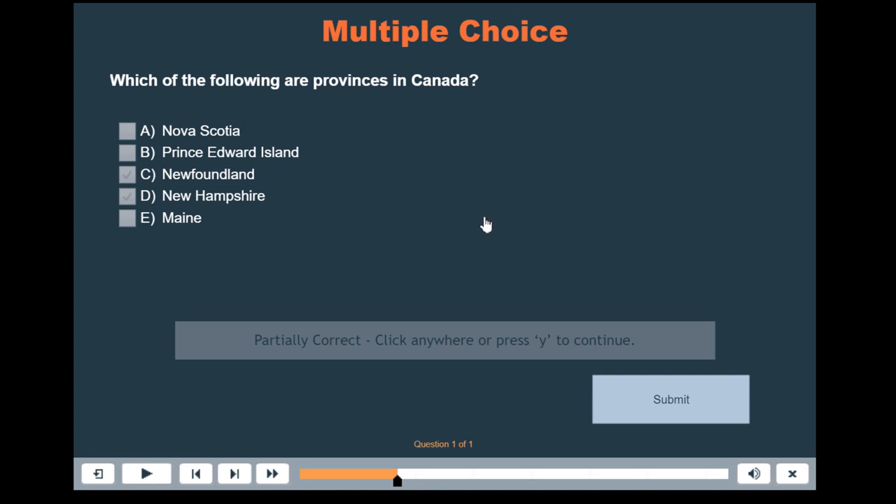
pyautogui.click(487, 224)
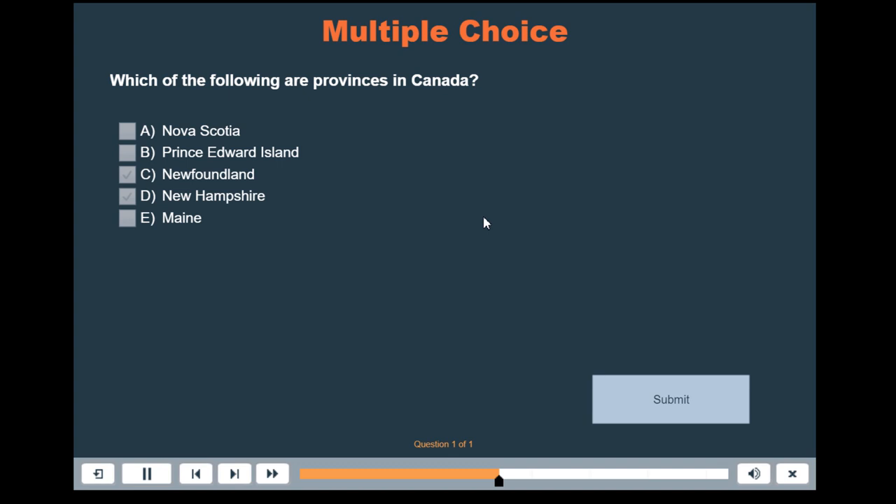
pyautogui.click(670, 399)
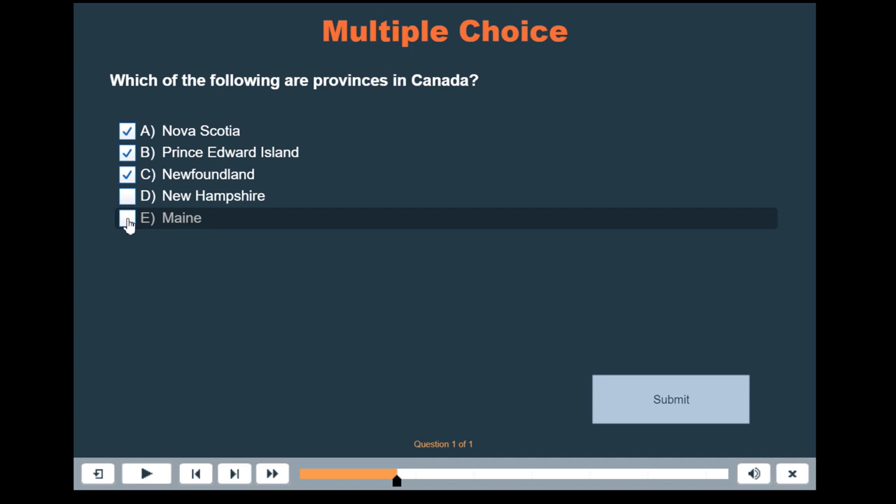
# Submit the three provinces plus Maine, then the three provinces alone, viewing each result.
pyautogui.click(670, 399)
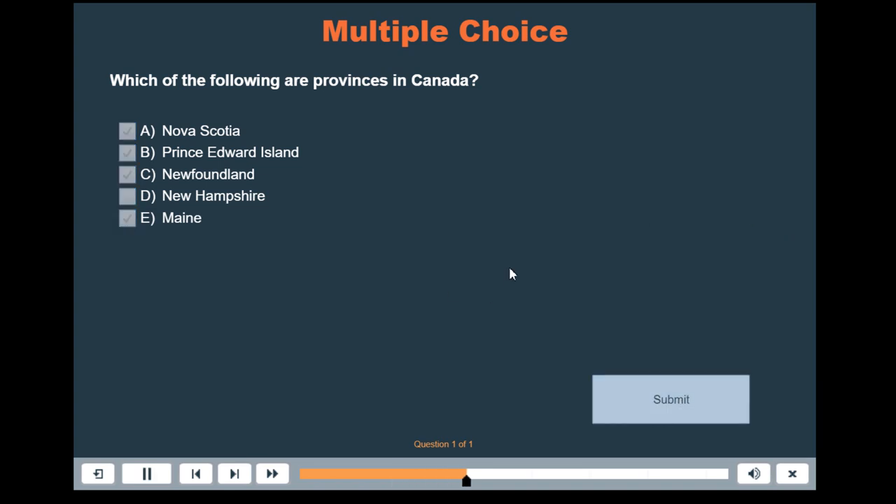
pyautogui.click(670, 399)
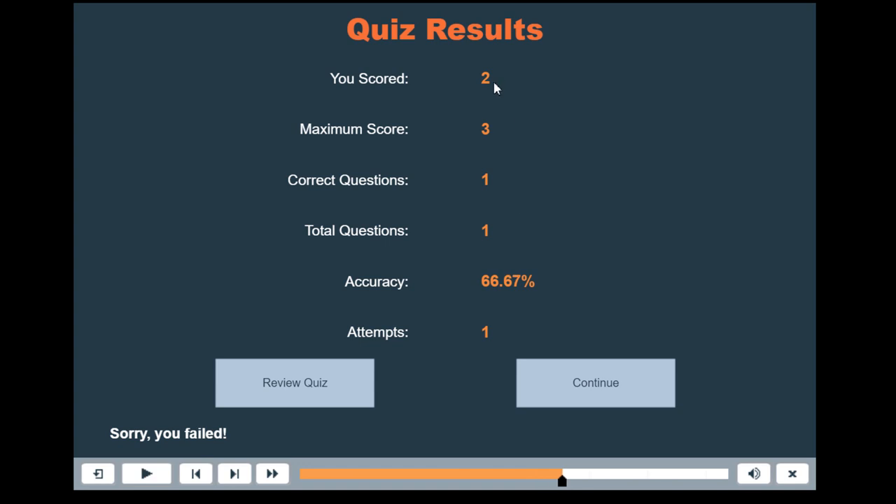
pyautogui.moveTo(492, 84)
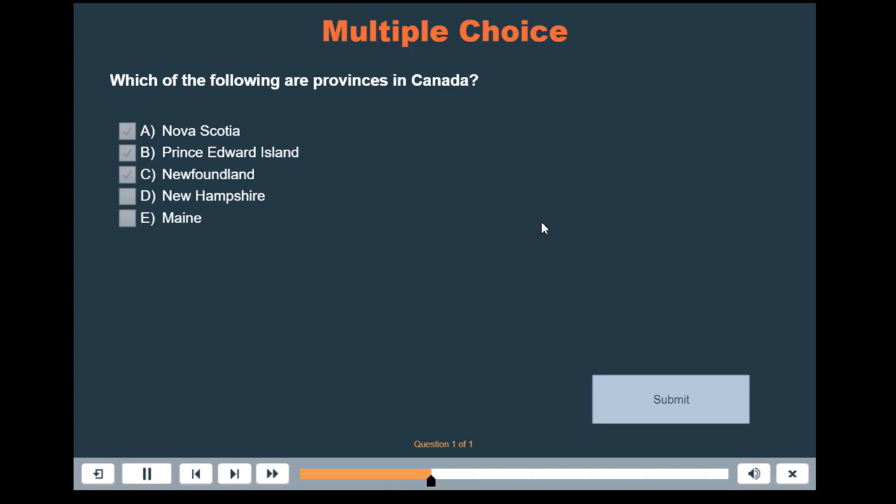
pyautogui.click(670, 399)
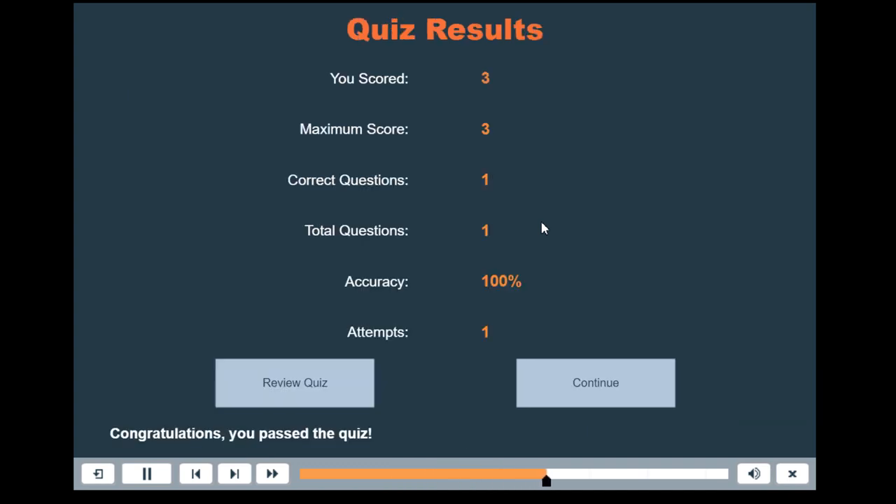